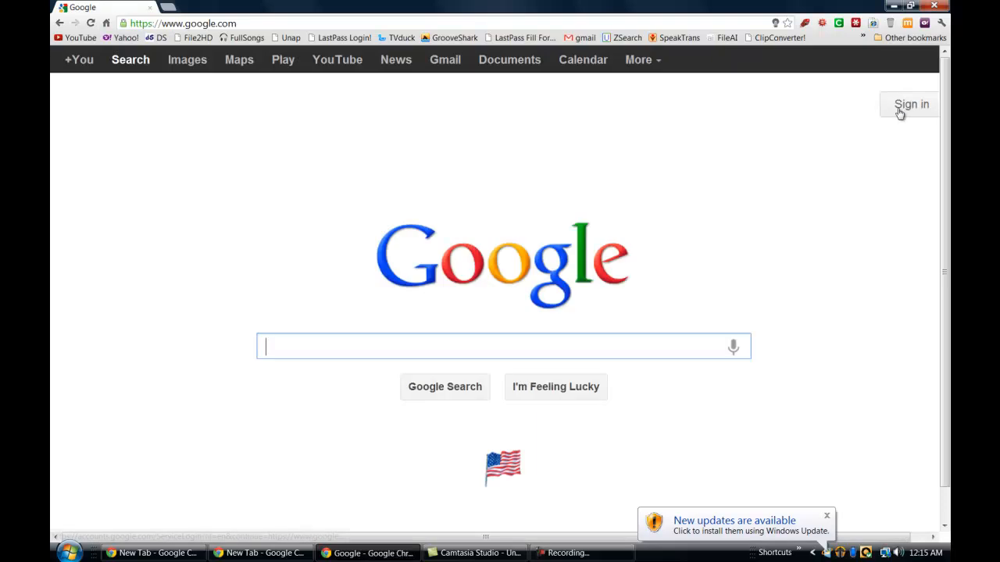
Step: Sign in to the first Google account, retrying after the incorrect-password error
{"action": "left_click", "coordinate": [911, 104]}
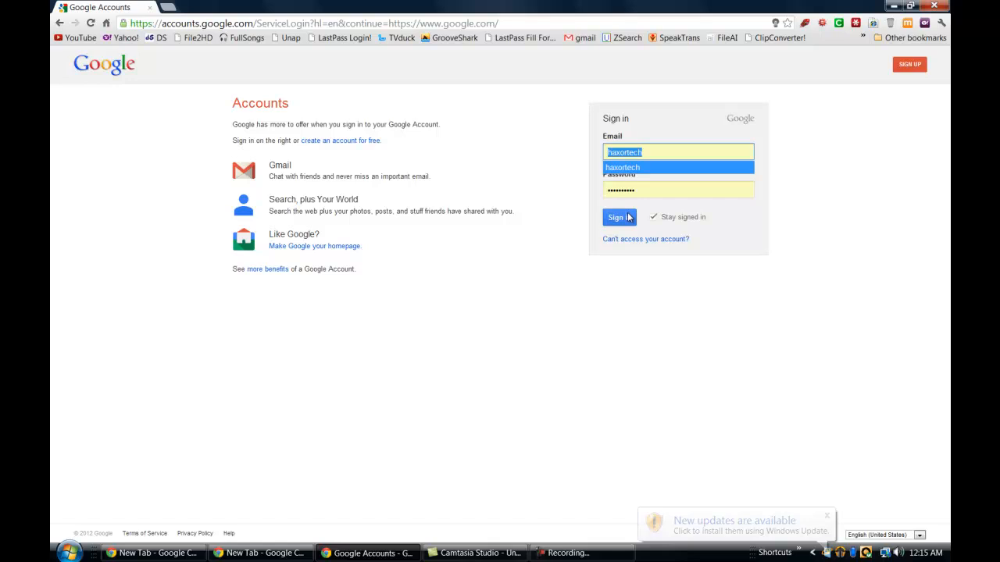
{"action": "left_click", "coordinate": [678, 190]}
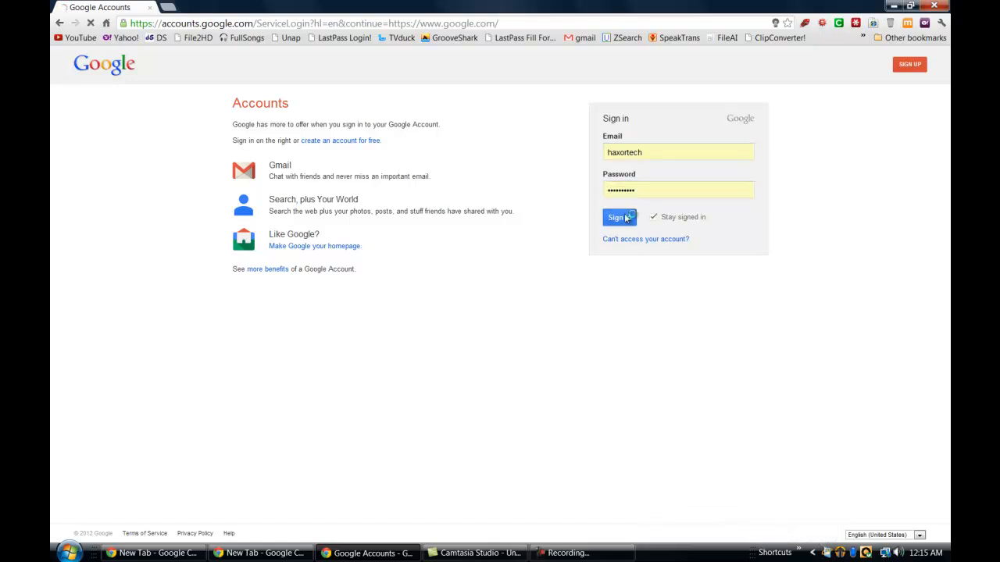
{"action": "left_click", "coordinate": [619, 217]}
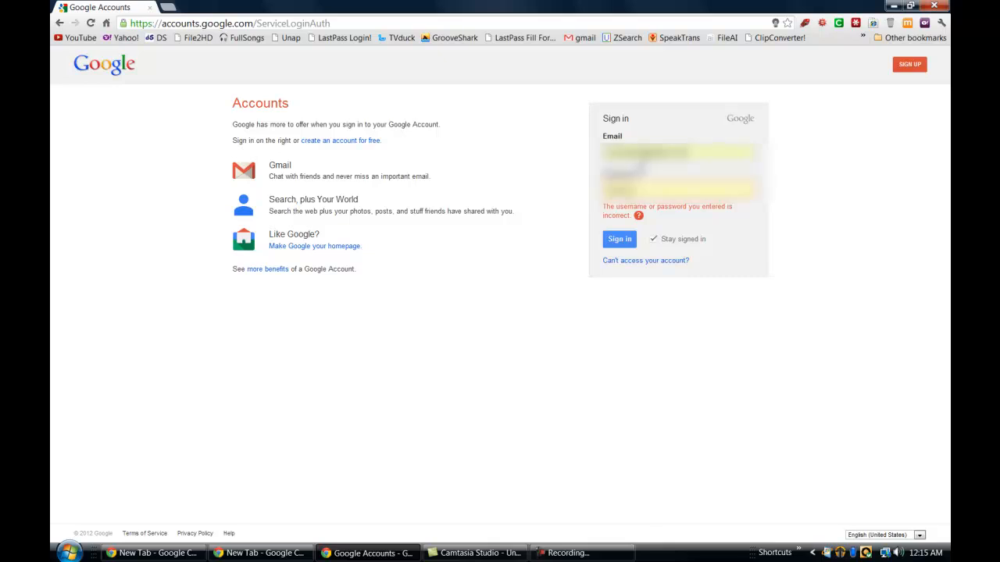
{"action": "left_click", "coordinate": [620, 239]}
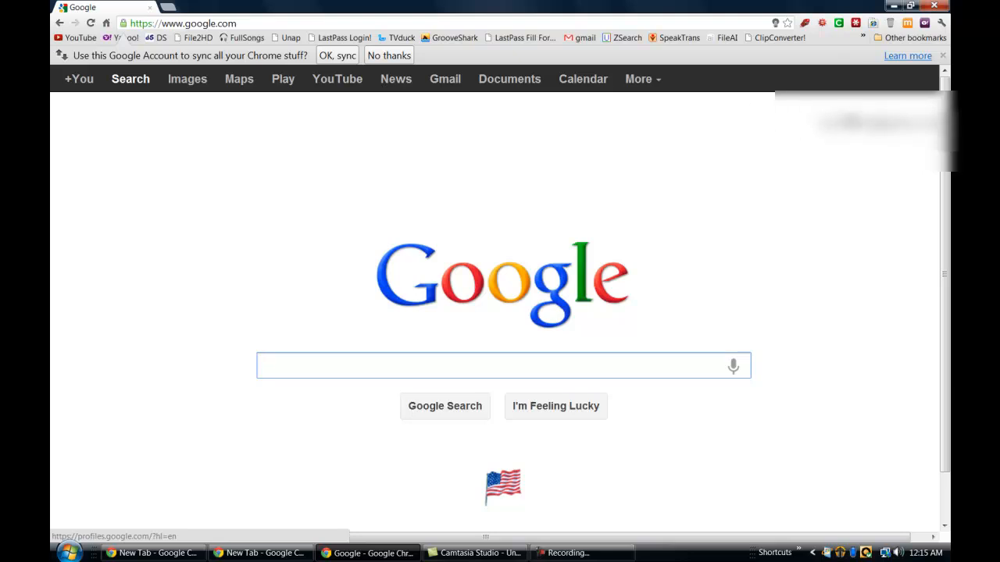
Step: Check the signed-in account's options, then load YouTube as the HaxorTech account
{"action": "left_click", "coordinate": [504, 366]}
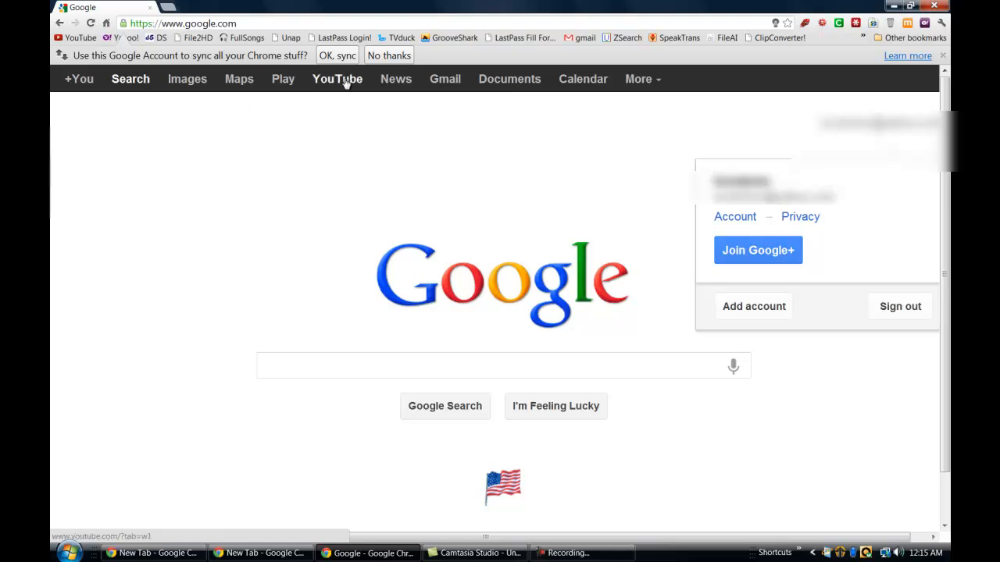
{"action": "left_click", "coordinate": [337, 79]}
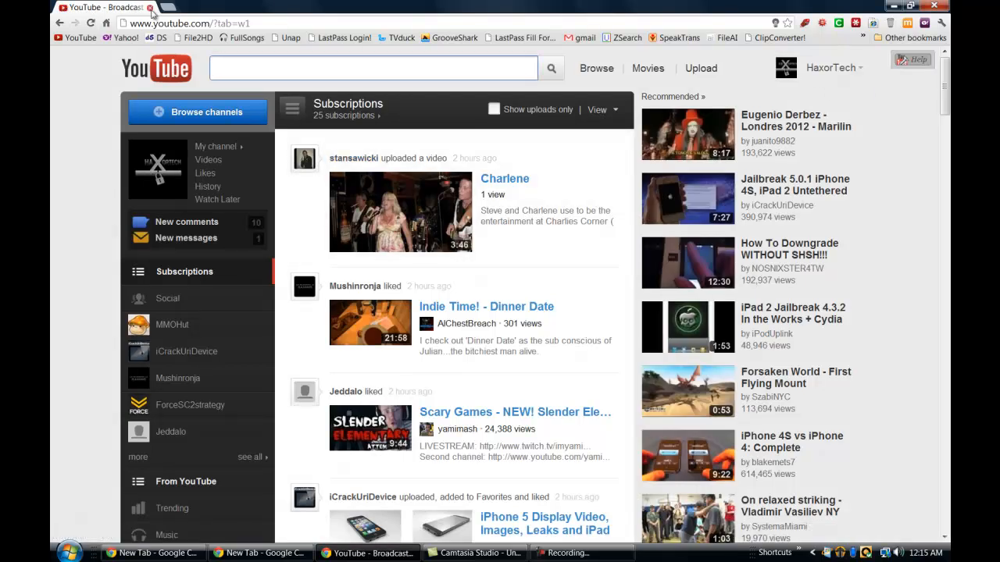
{"action": "mouse_move", "coordinate": [156, 38]}
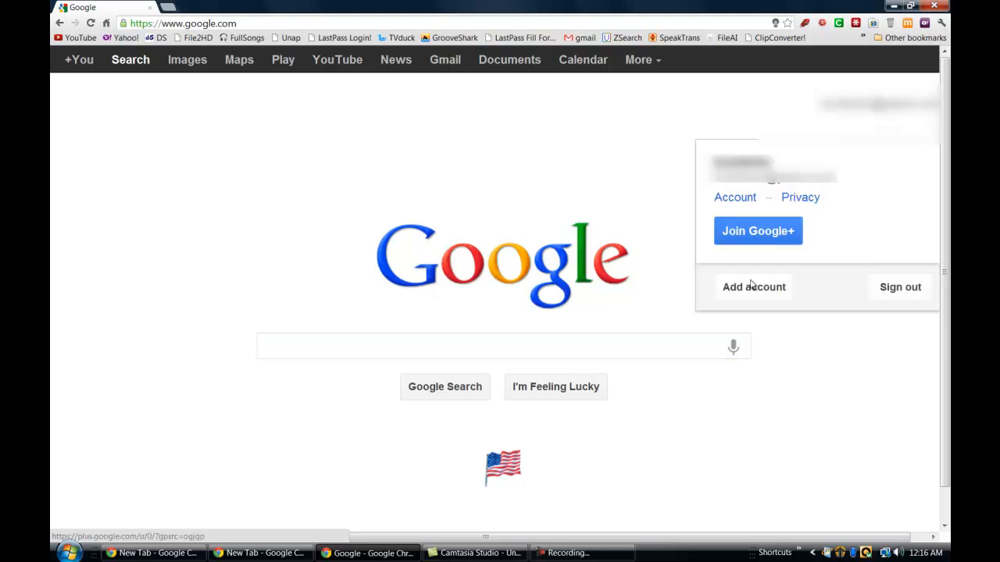
Step: Add and sign in to the second Google account, dismissing the Chrome sync offer
{"action": "left_click", "coordinate": [753, 288]}
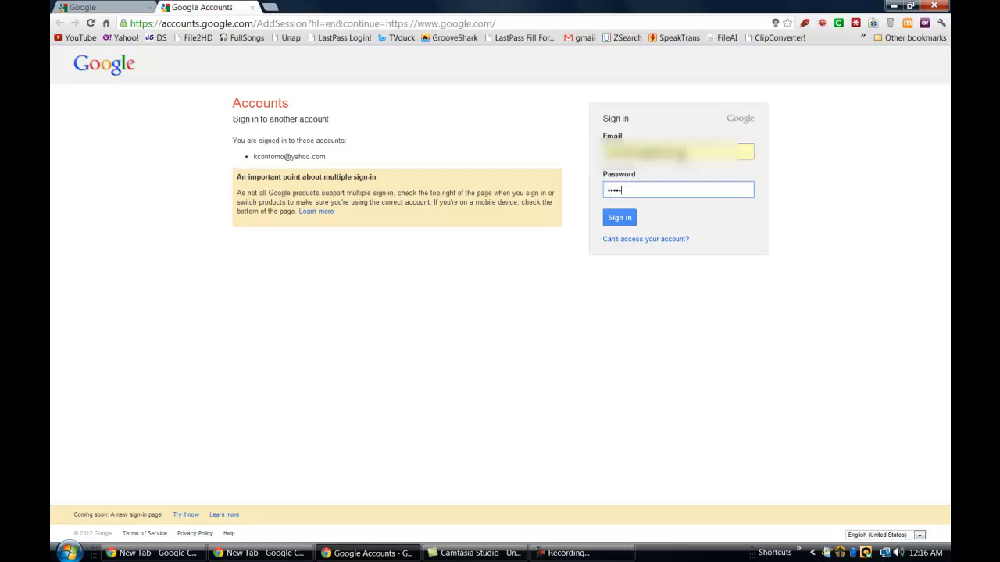
{"action": "left_click", "coordinate": [619, 217]}
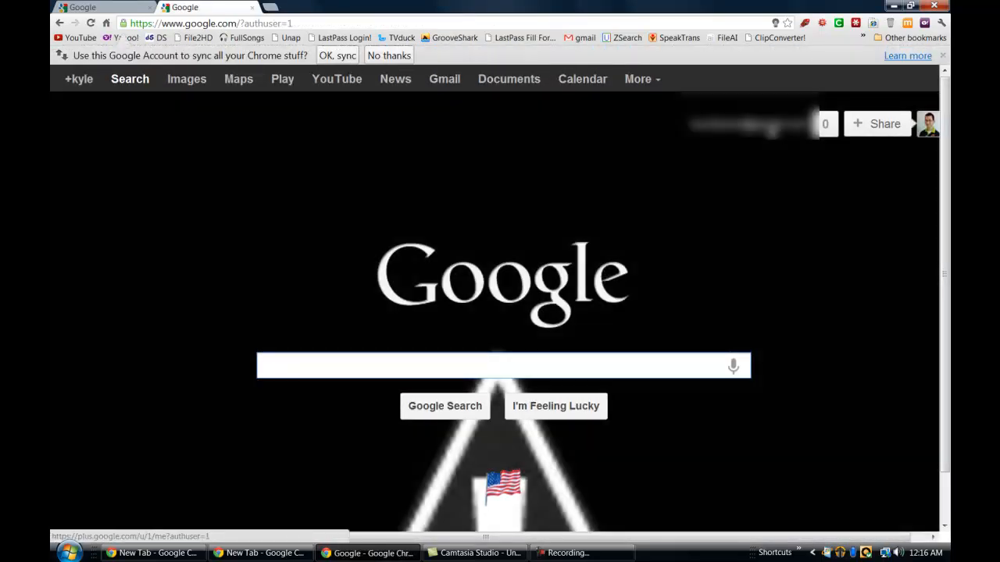
{"action": "left_click", "coordinate": [928, 123]}
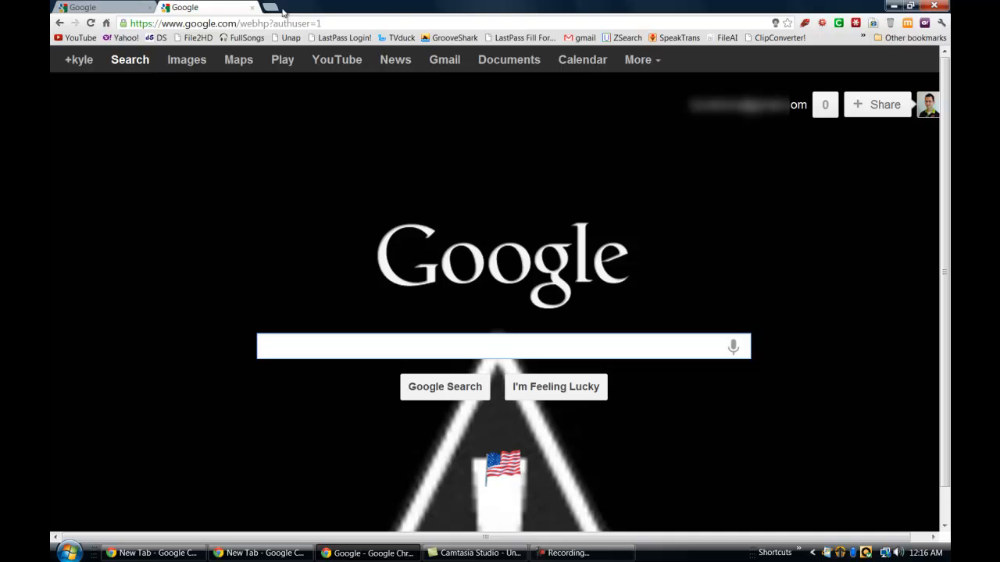
Step: Load YouTube from the second account's Google page, still showing the HaxorTech channel
{"action": "left_click", "coordinate": [496, 346]}
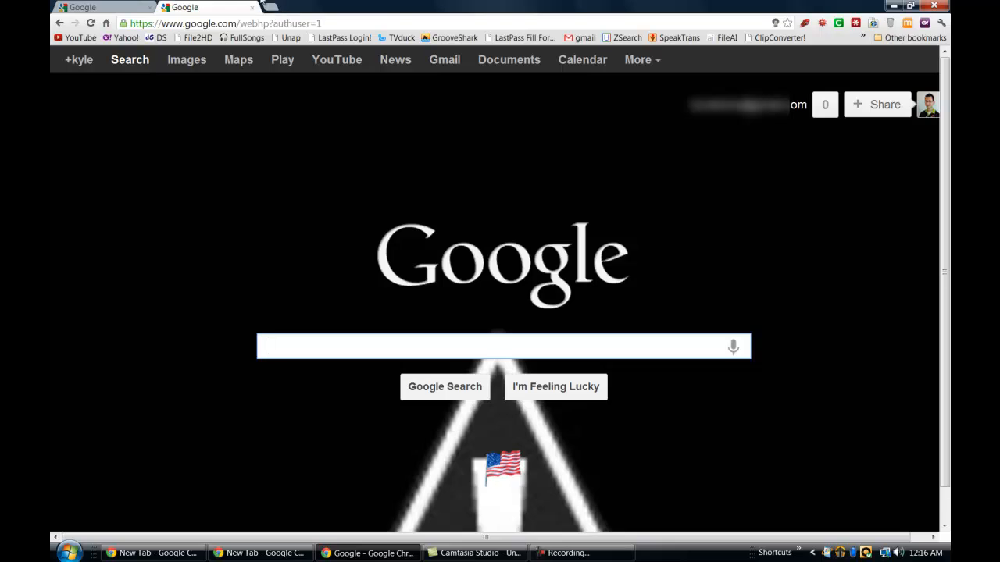
{"action": "mouse_move", "coordinate": [320, 64]}
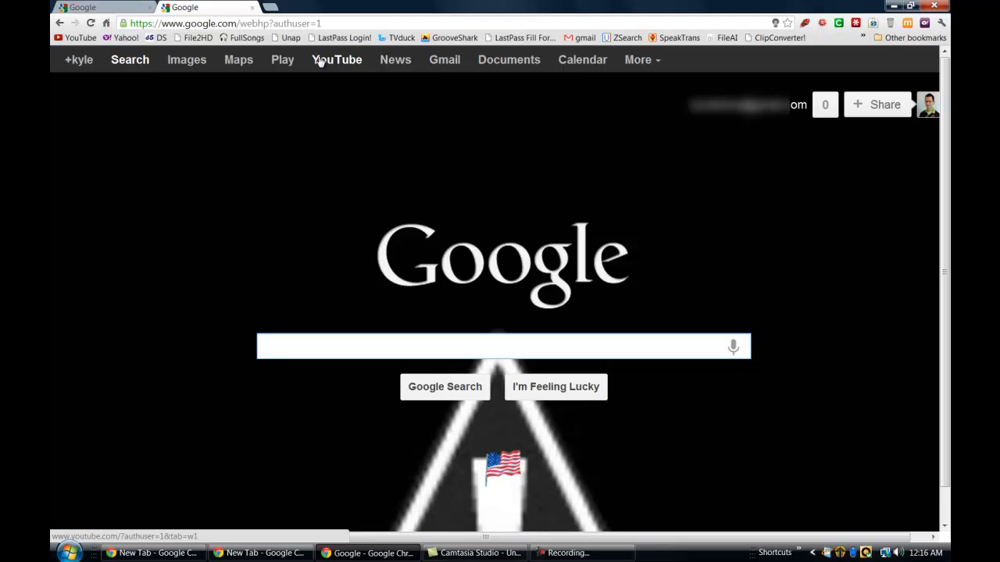
{"action": "left_click", "coordinate": [927, 105]}
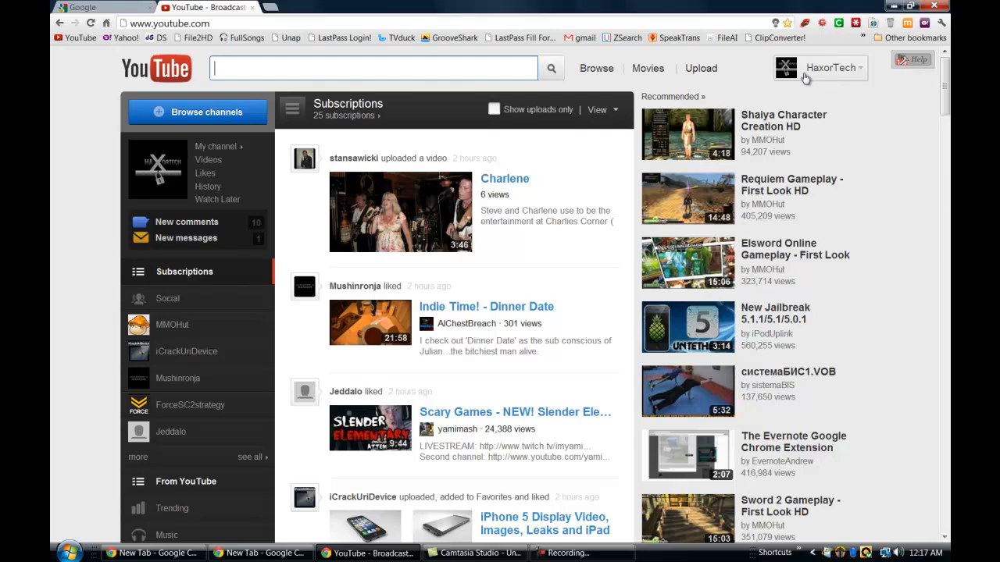
{"action": "mouse_move", "coordinate": [783, 71]}
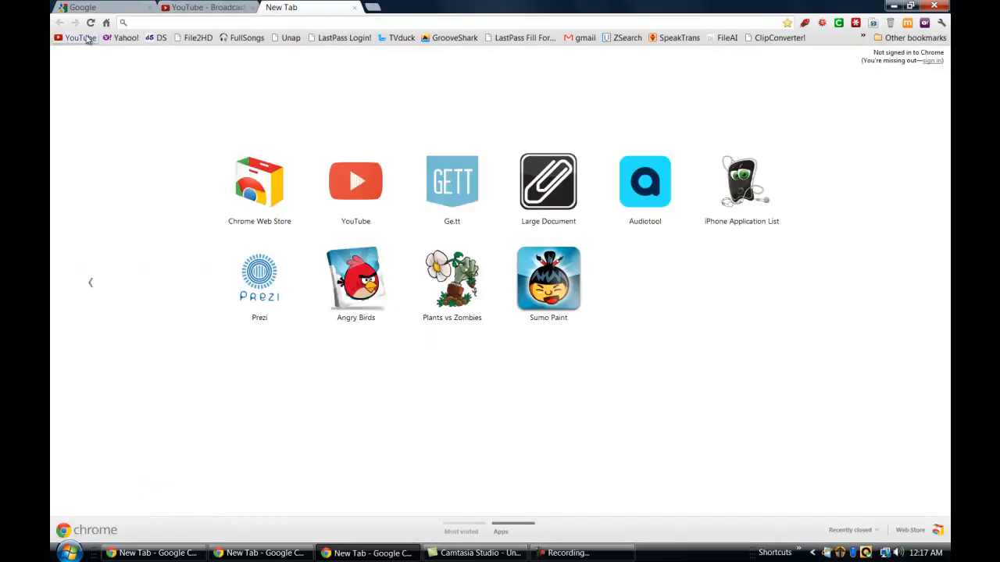
Step: Load YouTube in the new tab and switch from HaxorTech to MasterHasbar25
{"action": "left_click", "coordinate": [70, 38]}
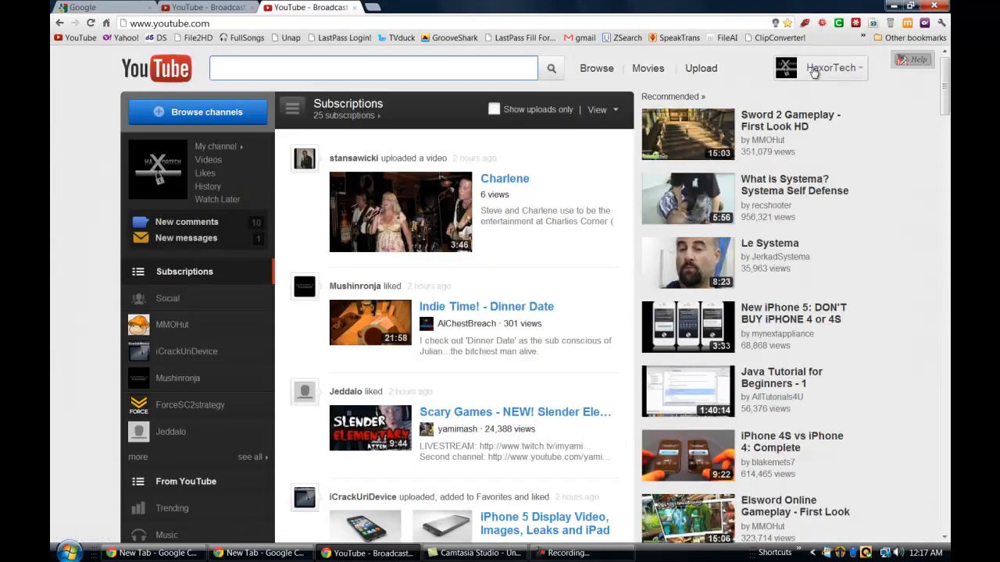
{"action": "left_click", "coordinate": [832, 68]}
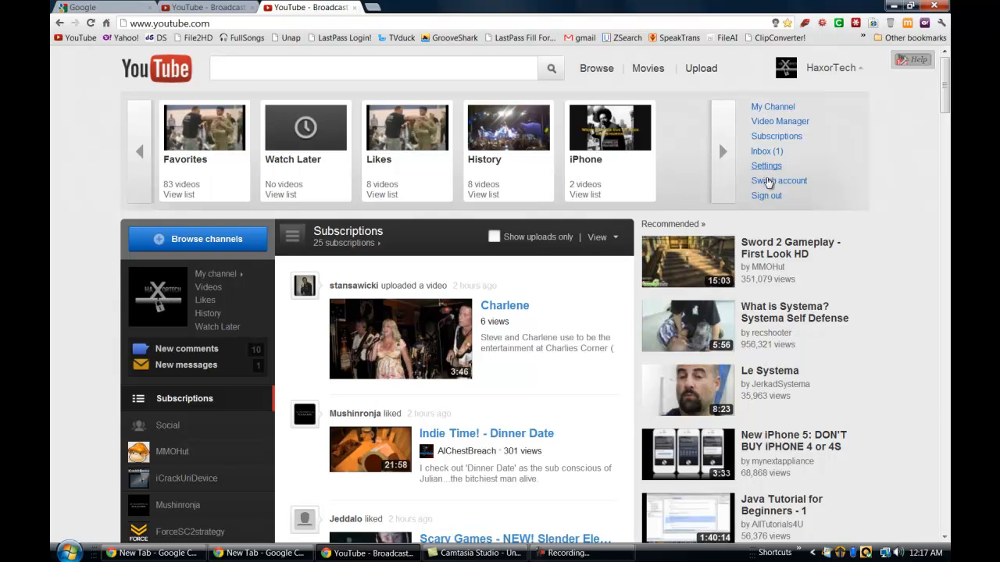
{"action": "left_click", "coordinate": [778, 181]}
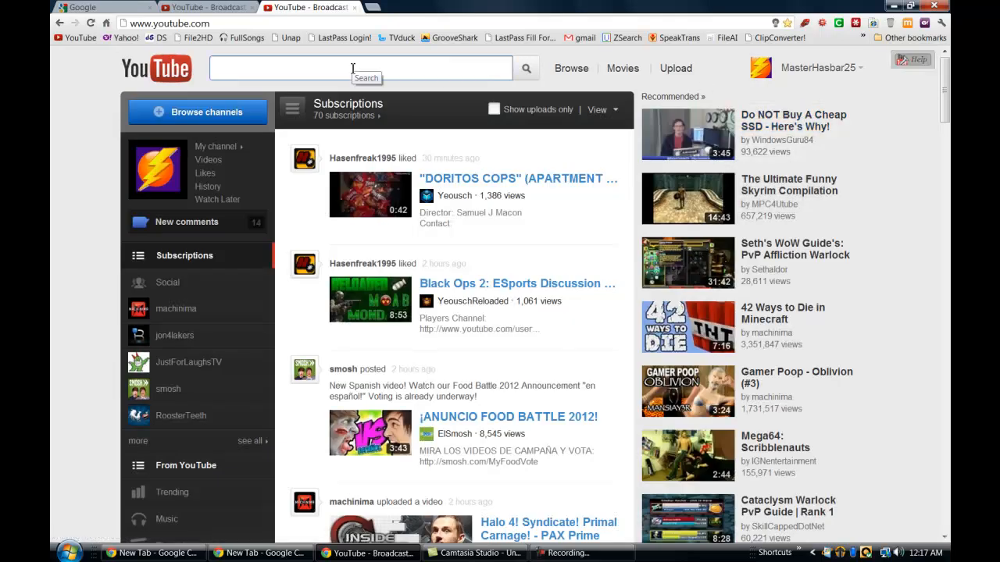
{"action": "type", "text": "k"}
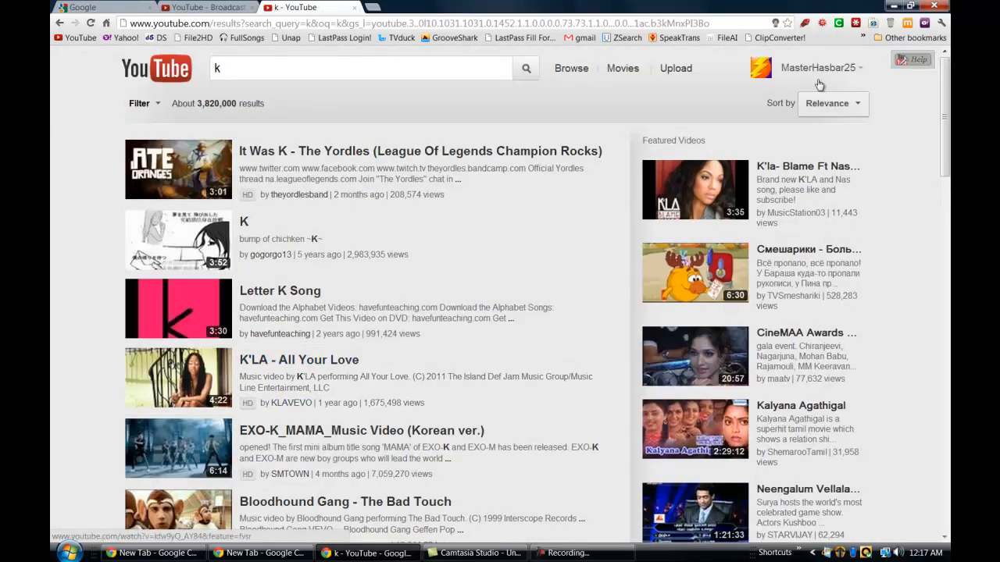
Step: Open the MasterHasbar25 channel page from the account menu
{"action": "left_click", "coordinate": [809, 68]}
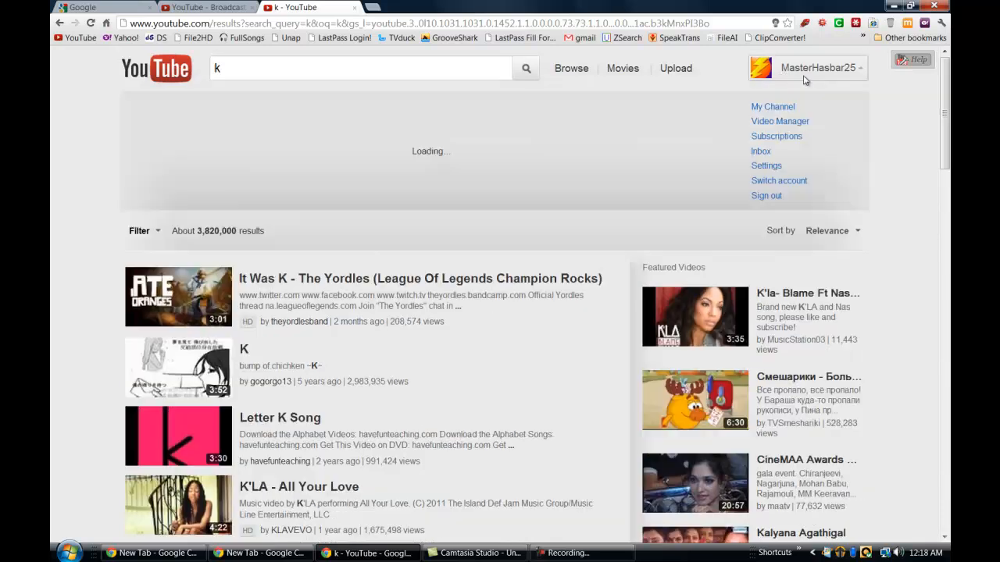
{"action": "left_click", "coordinate": [772, 106]}
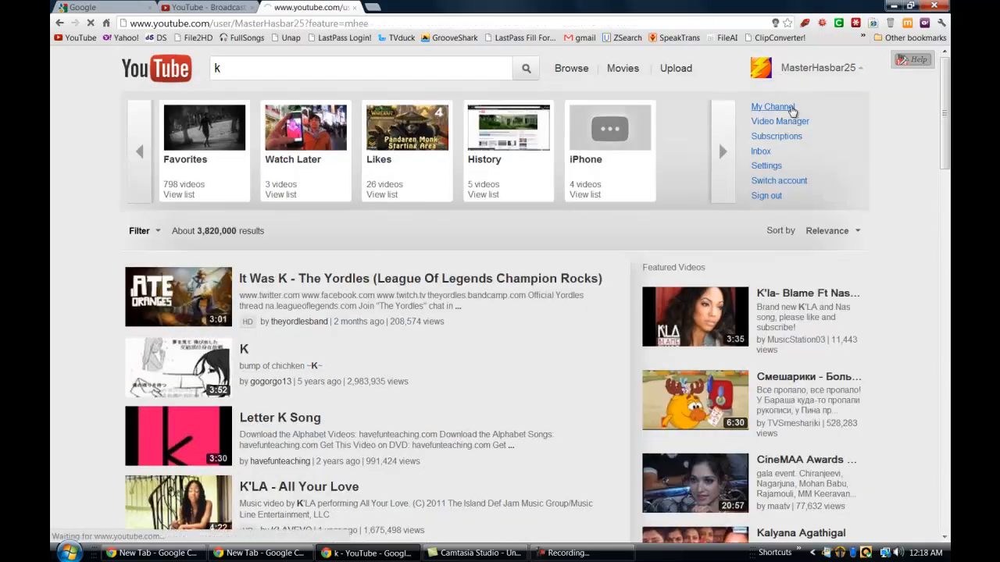
{"action": "left_click", "coordinate": [771, 107]}
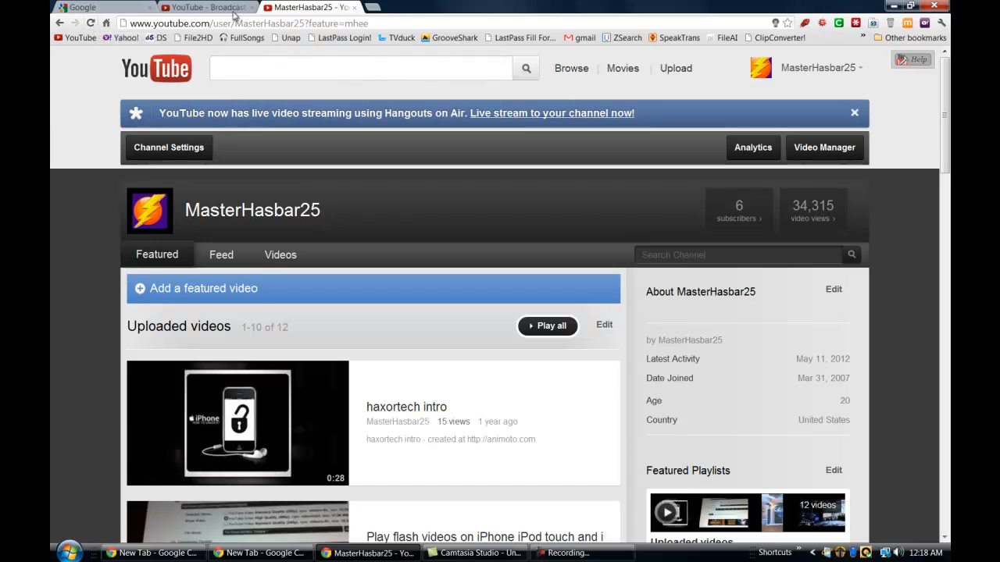
Step: Switch the second YouTube tab from MasterHasbar25 back to HaxorTech and confirm in its menu
{"action": "left_click", "coordinate": [207, 7]}
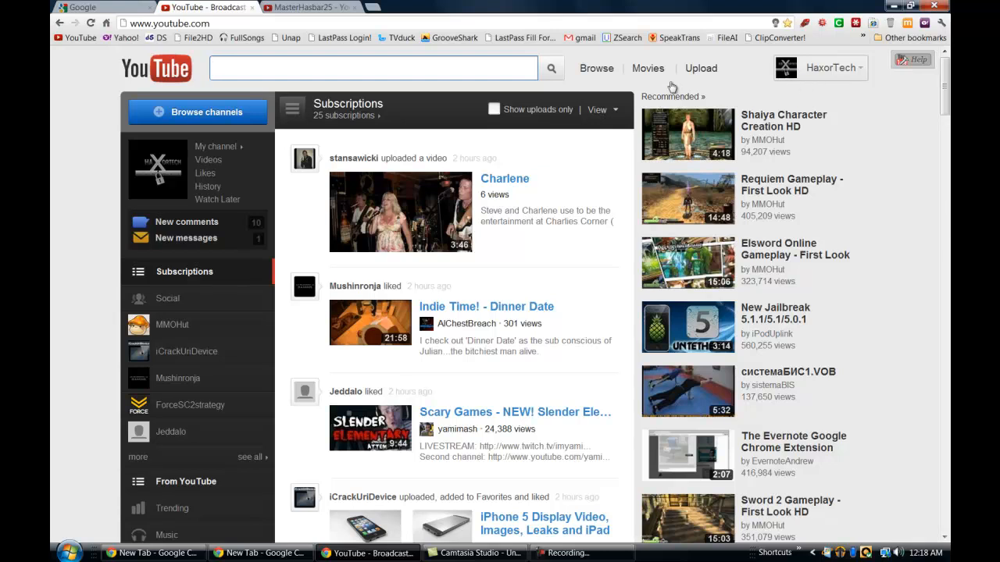
{"action": "mouse_move", "coordinate": [518, 68]}
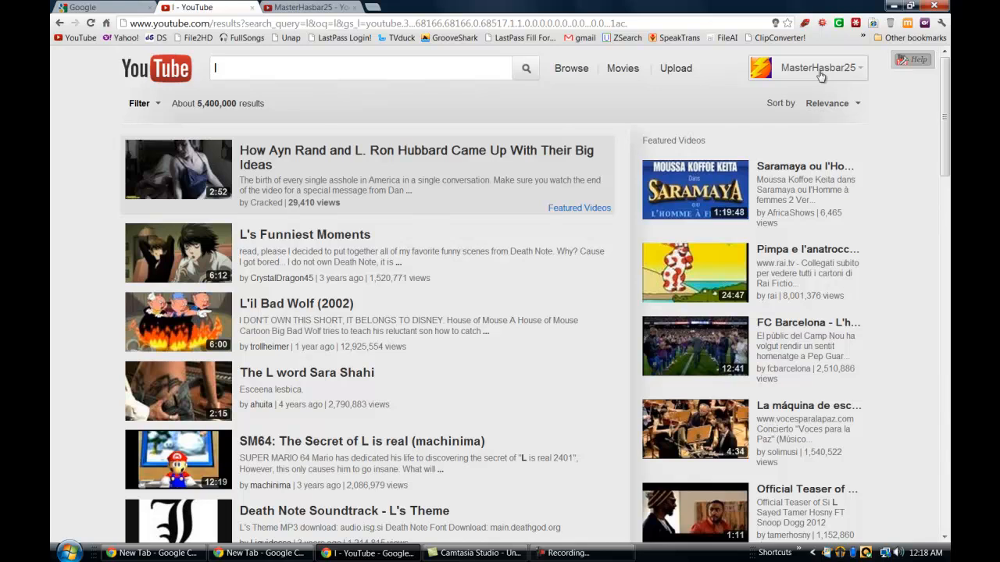
{"action": "left_click", "coordinate": [817, 68]}
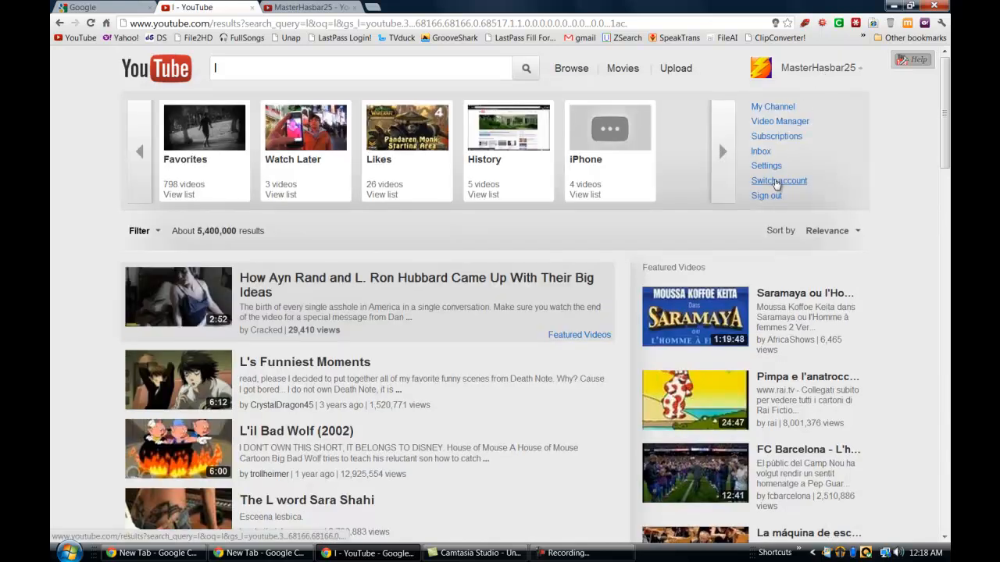
{"action": "left_click", "coordinate": [778, 181]}
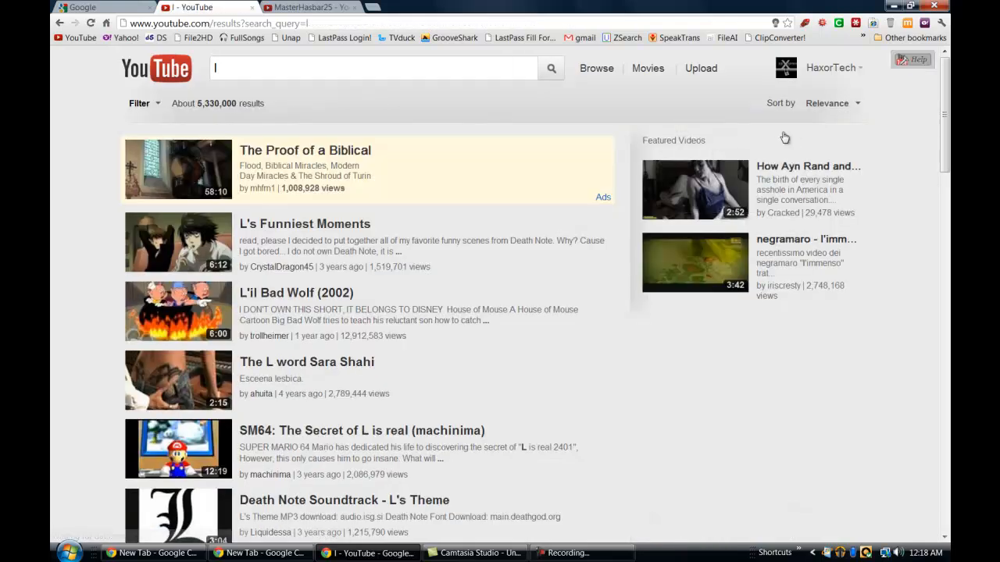
{"action": "left_click", "coordinate": [373, 68]}
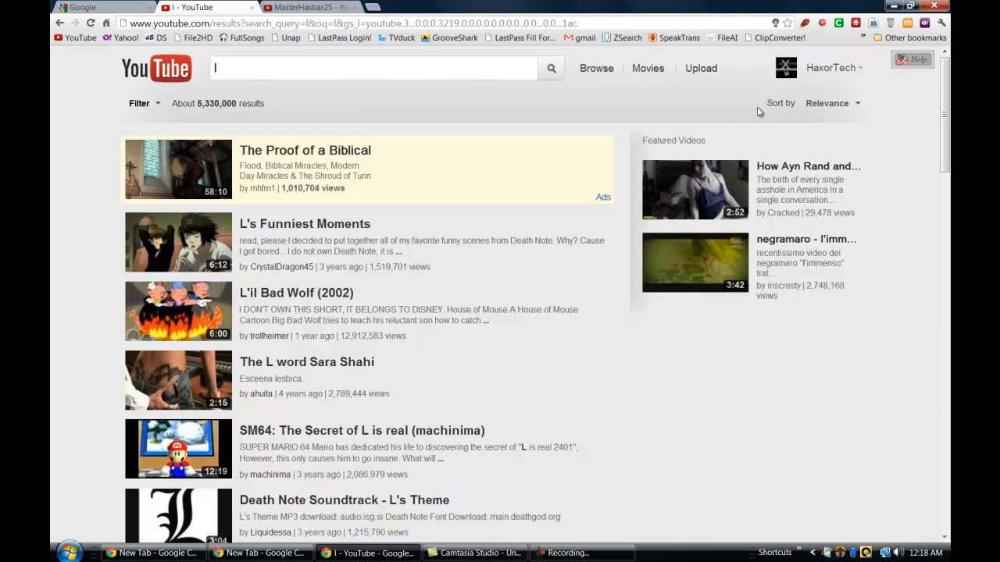
{"action": "mouse_move", "coordinate": [664, 118]}
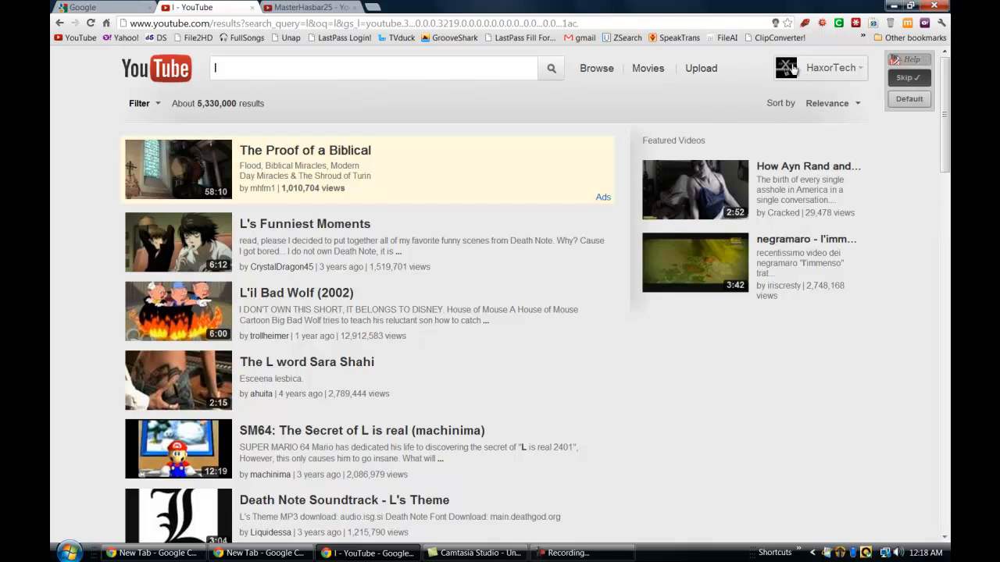
{"action": "left_click", "coordinate": [841, 68]}
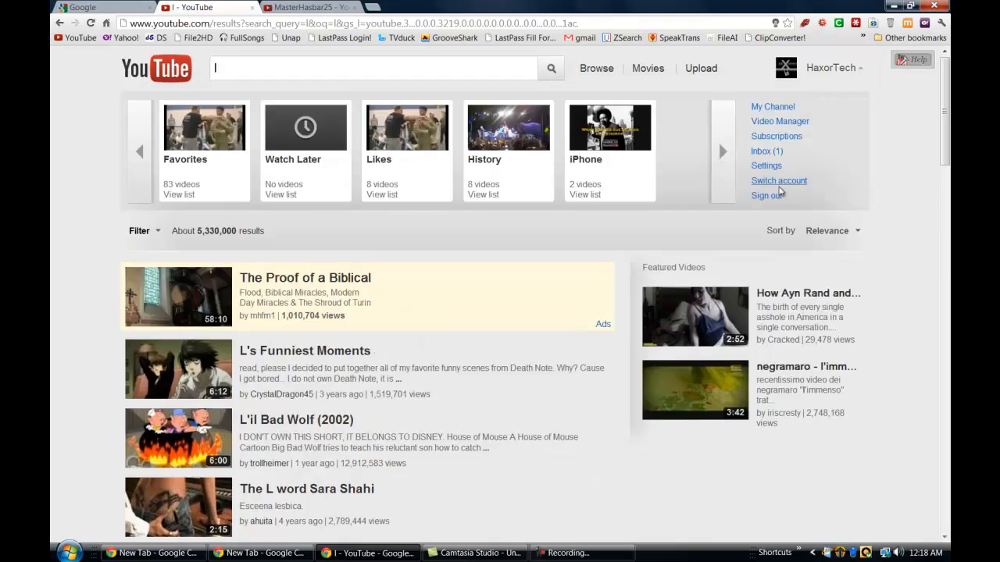